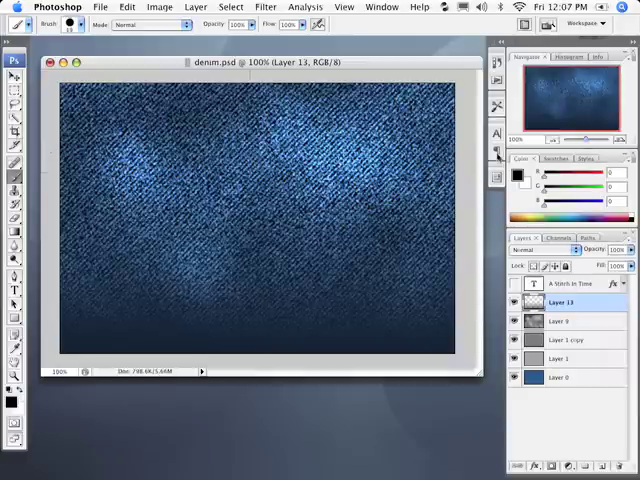
mouse_move(466, 140)
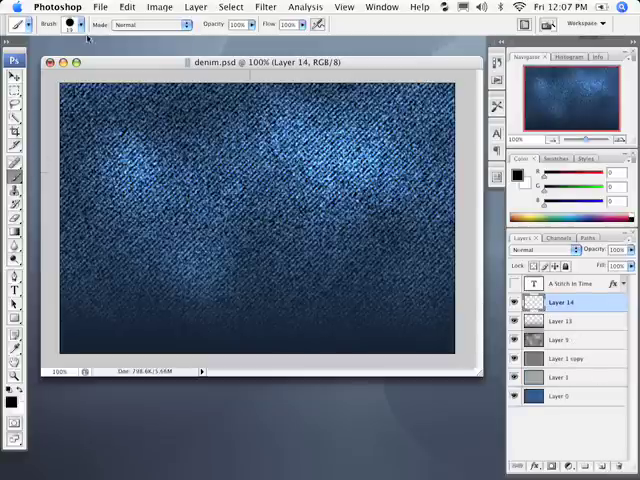
Step: Adjust the brush Shape Dynamics, paint a thick black wavy tear line, and select Layer 14
left_click(85, 24)
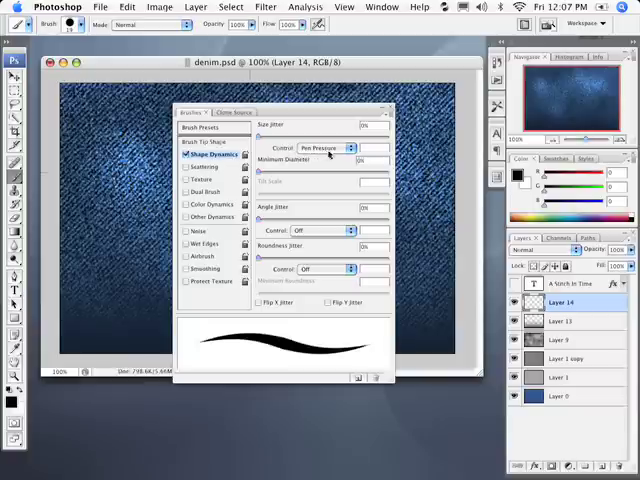
mouse_move(330, 148)
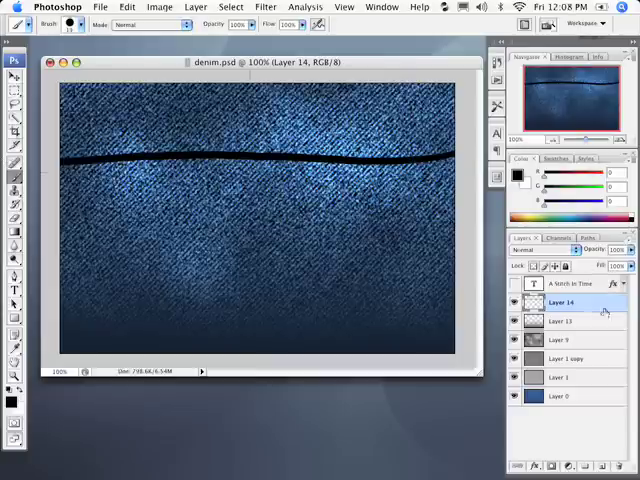
left_click(513, 302)
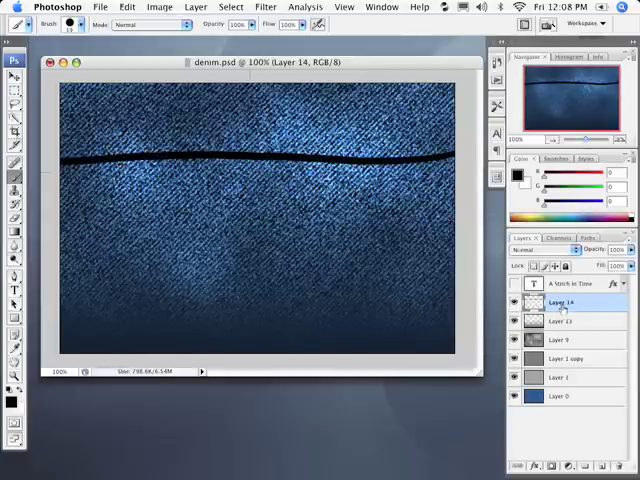
Step: Apply Bevel and Emboss to Layer 14: Outer Bevel style, Direction Down, Size 3
double_click(560, 302)
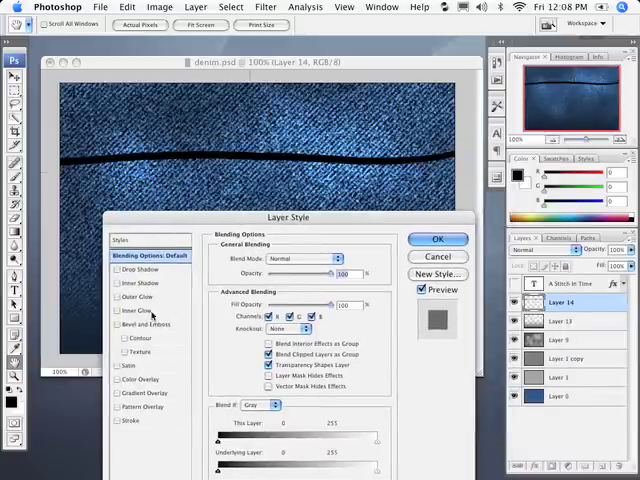
left_click(150, 324)
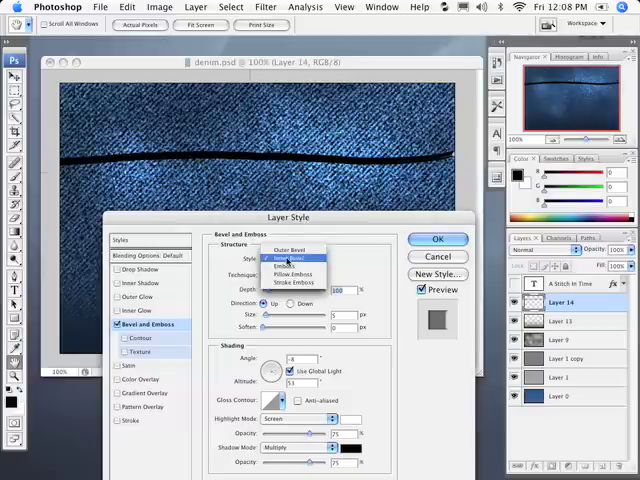
left_click(290, 249)
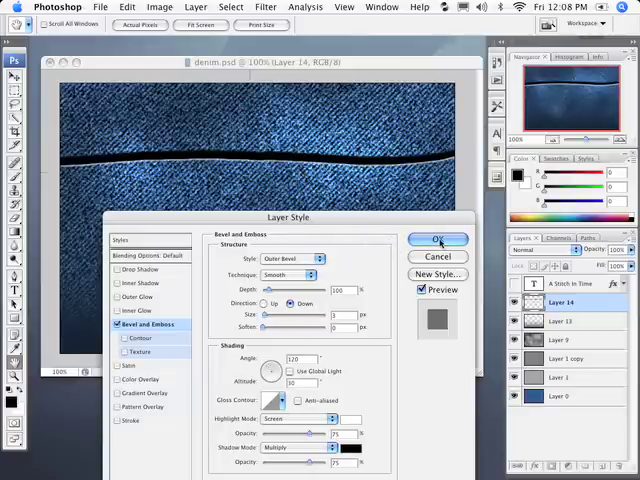
left_click(438, 240)
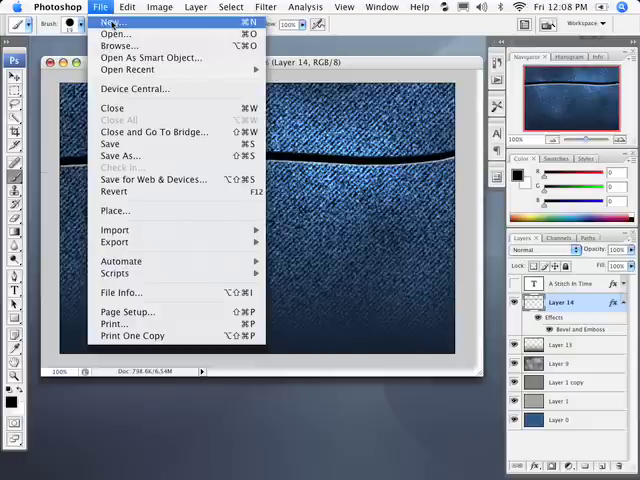
Step: Create a new white 600 × 600 pixel document with an empty Layer 1
left_click(112, 21)
type("6")
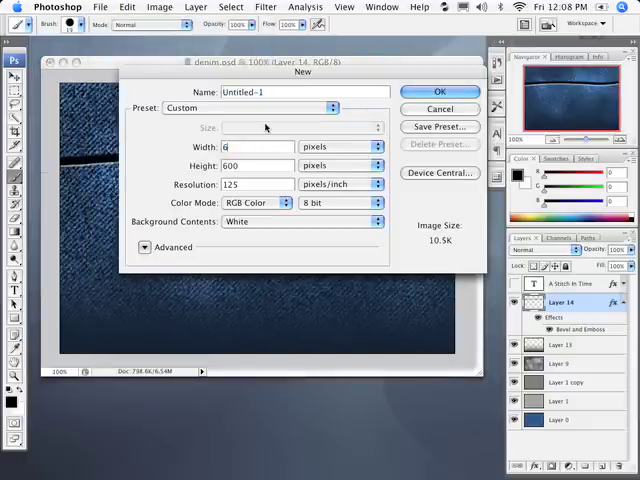
type("00")
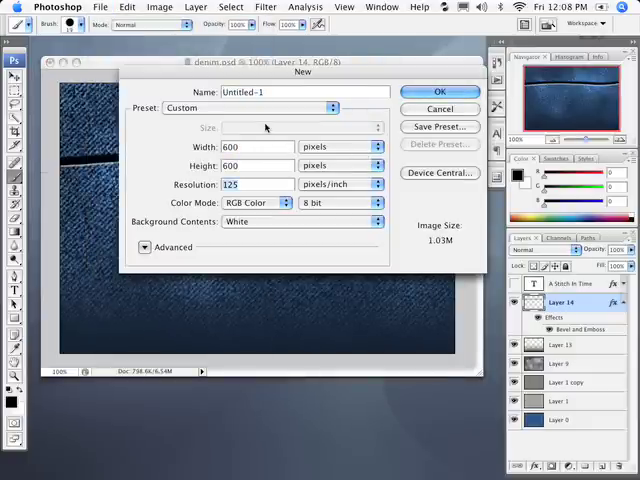
left_click(439, 91)
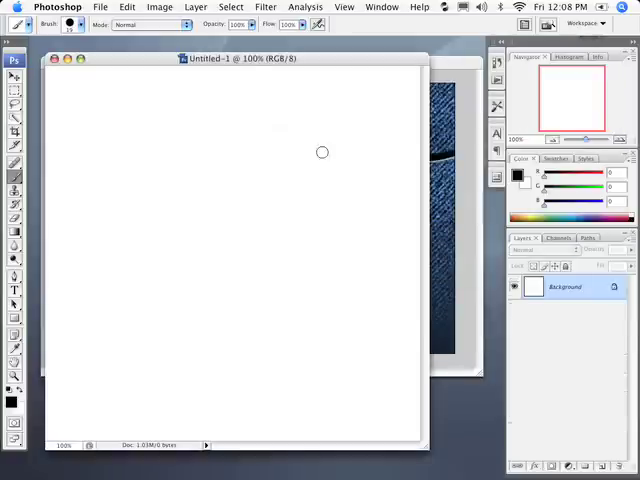
mouse_move(46, 117)
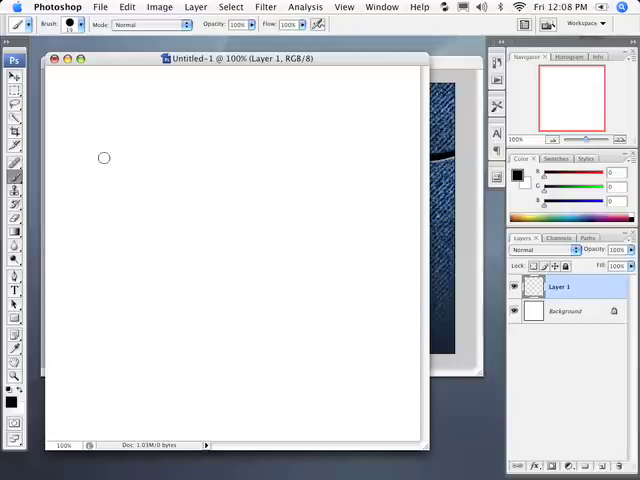
left_click(14, 280)
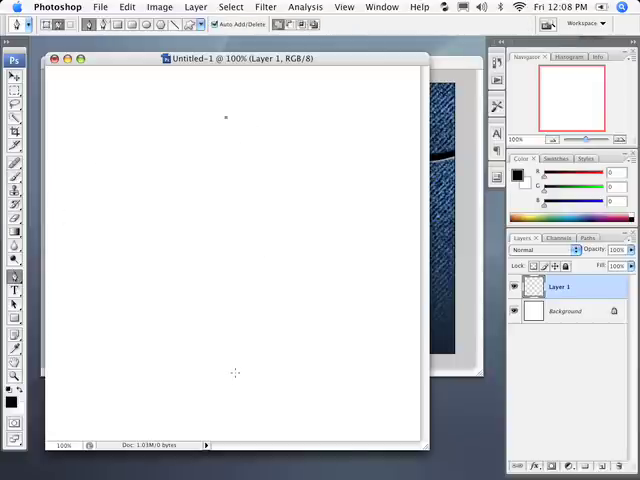
Step: Draw a gently curved vertical path on Layer 1 and stroke it with the brush
left_click(208, 450)
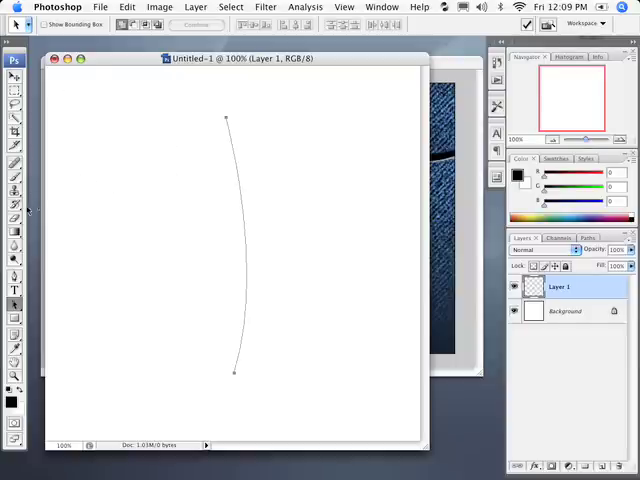
left_click(14, 174)
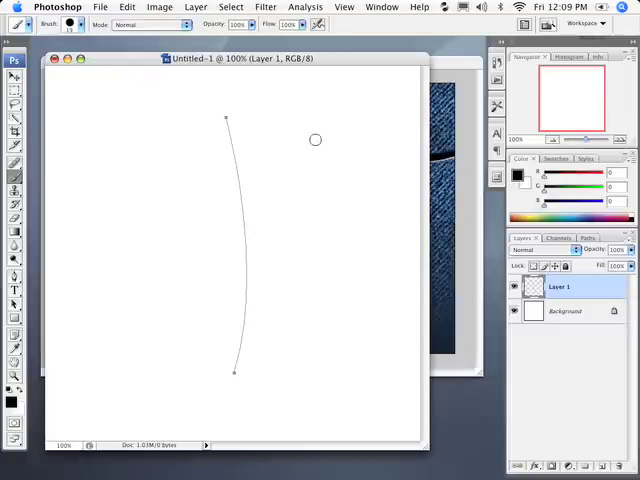
mouse_move(267, 124)
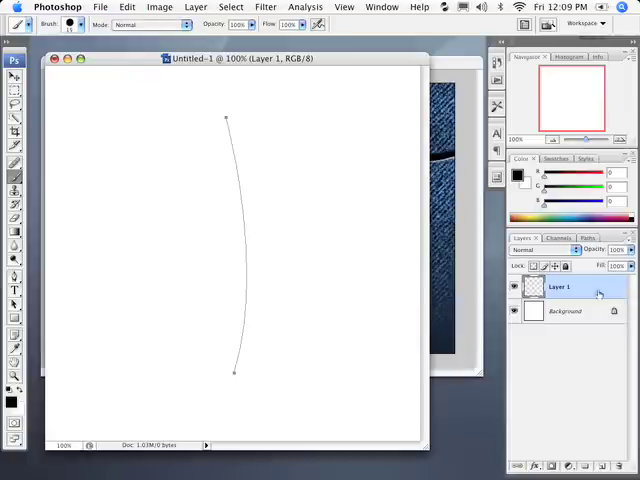
left_click(585, 238)
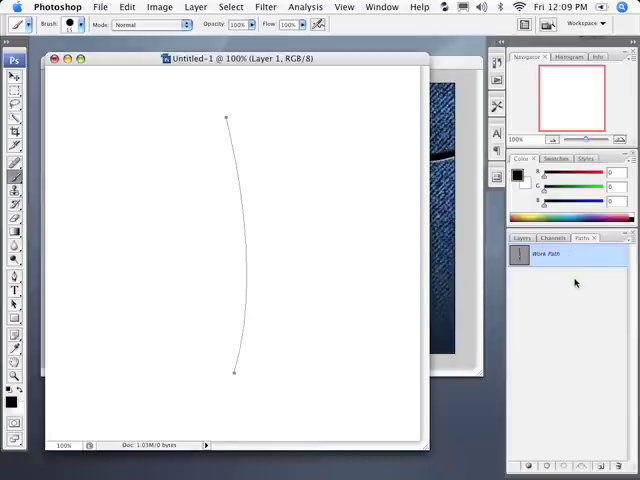
mouse_move(567, 356)
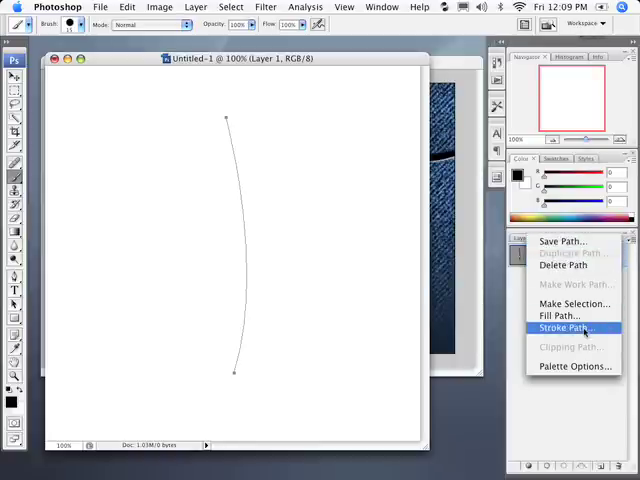
left_click(567, 328)
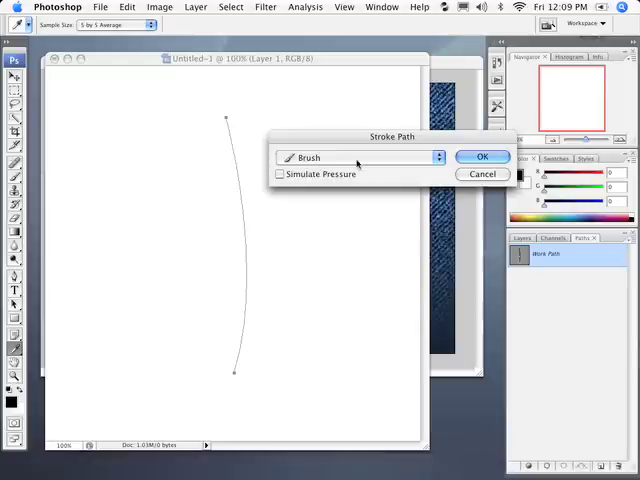
left_click(483, 156)
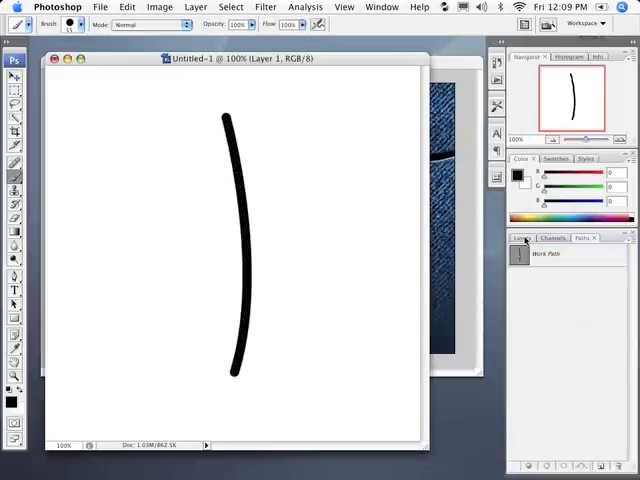
Step: Return to the Layers palette and save the curved stroke as a stitch brush preset
left_click(523, 238)
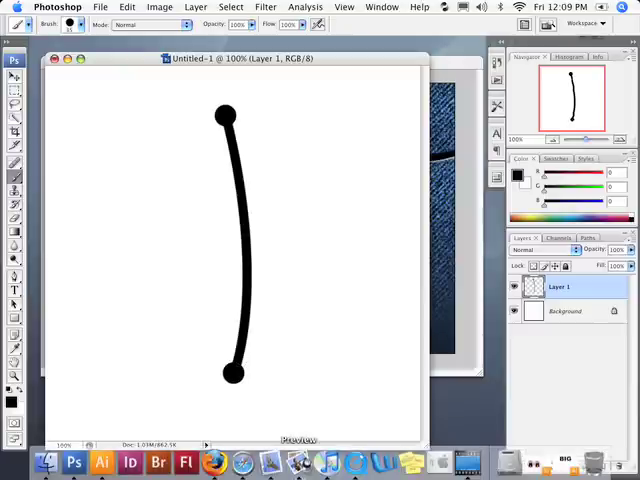
mouse_move(342, 190)
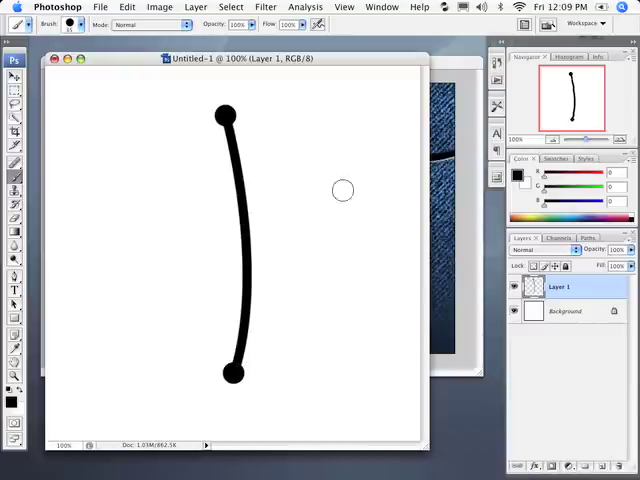
mouse_move(256, 176)
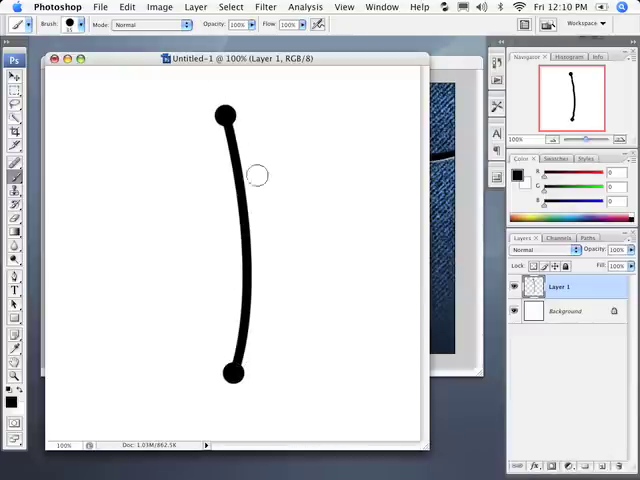
mouse_move(420, 165)
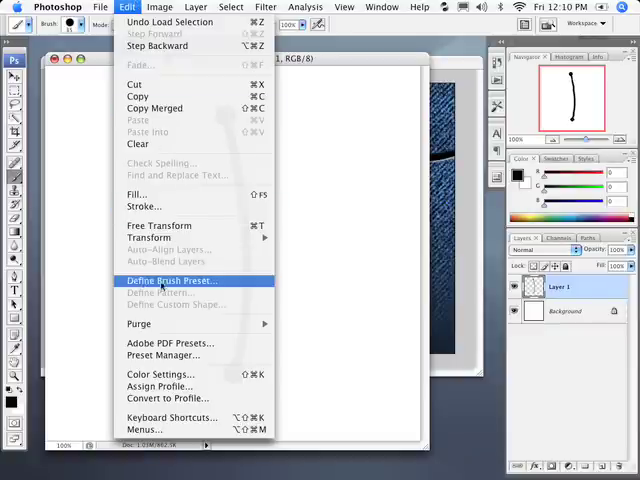
left_click(171, 280)
type("st")
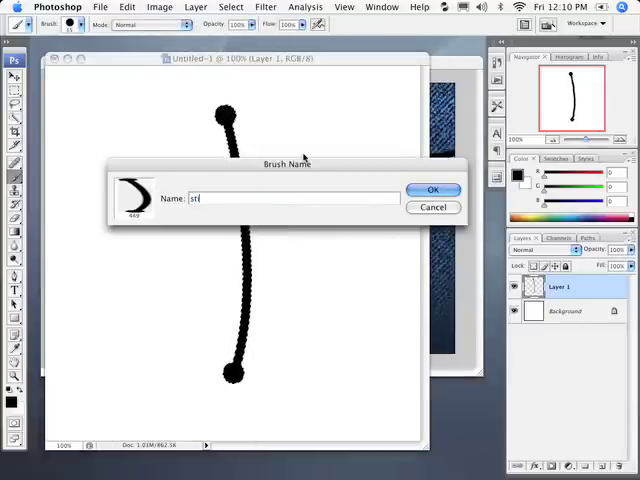
left_click(433, 189)
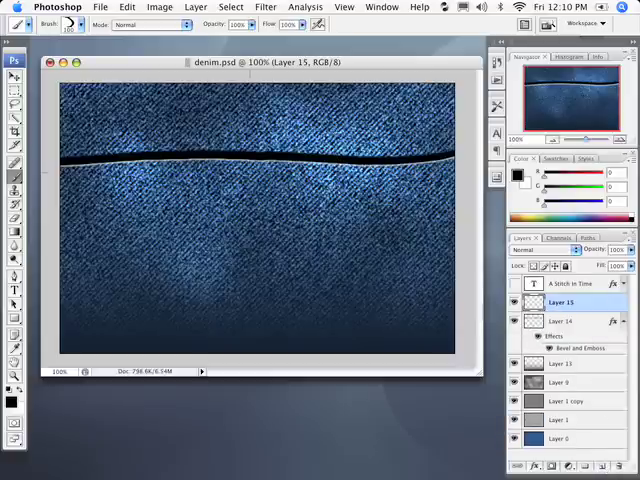
Step: Set the foreground colour to golden orange (R210 G129 B1) for the thread
left_click(9, 398)
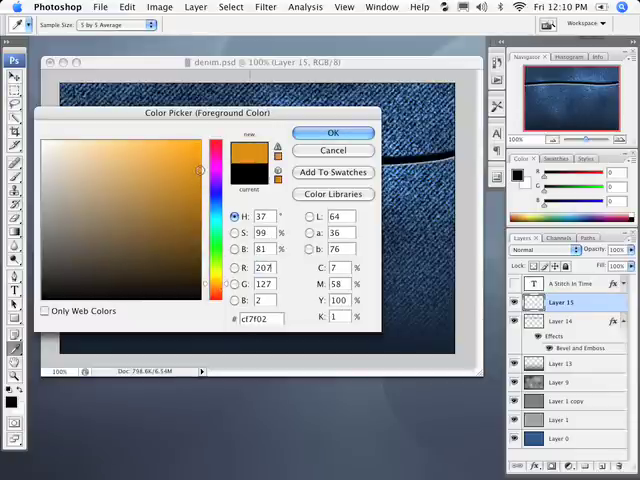
left_click(333, 132)
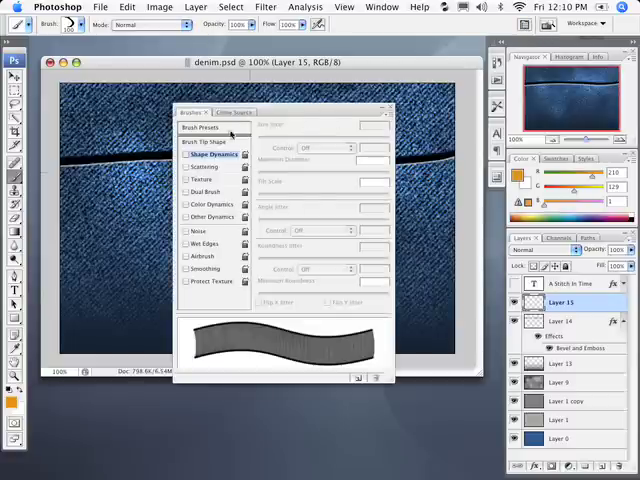
Step: Raise the stitch brush's Size and Angle Jitter and widen its Spacing to about 89%
left_click(213, 155)
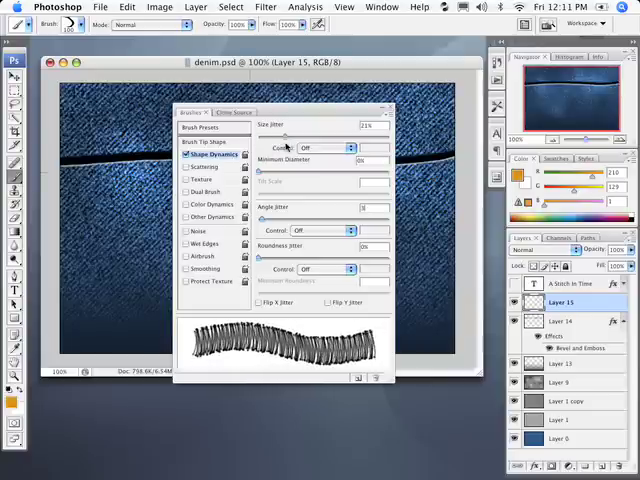
left_click_drag(280, 136, 258, 136)
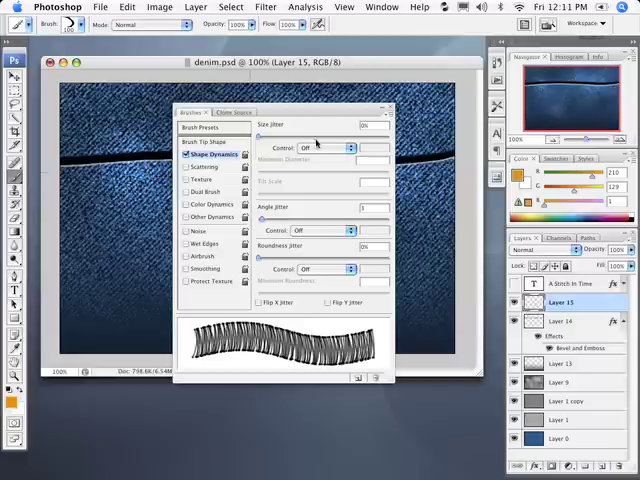
mouse_move(320, 123)
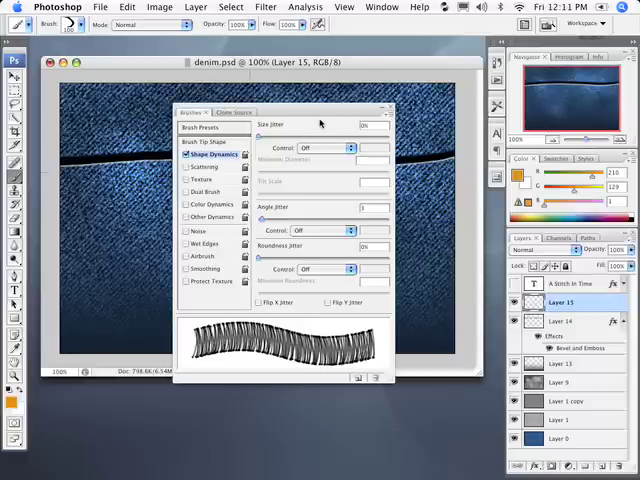
left_click_drag(262, 134, 340, 134)
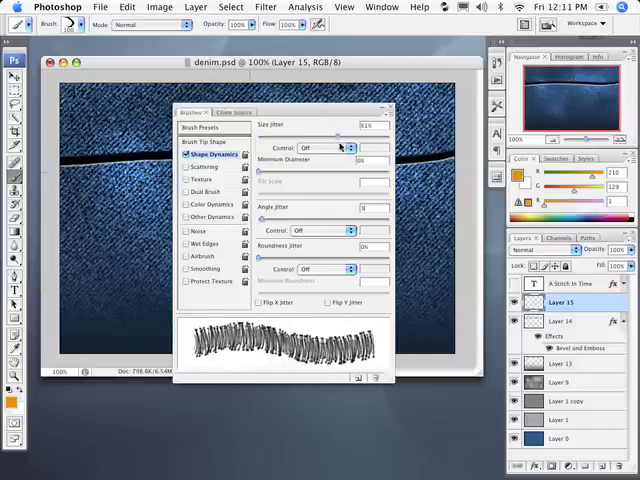
left_click(205, 141)
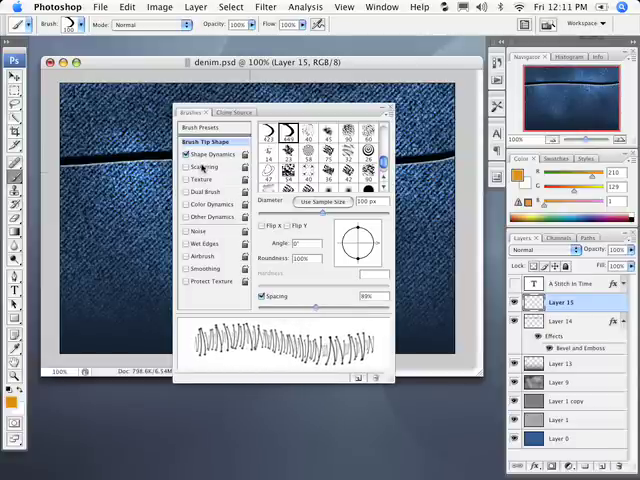
Step: Lower the stitch brush's Size Jitter to about 31% and close the Brushes palette
left_click(203, 153)
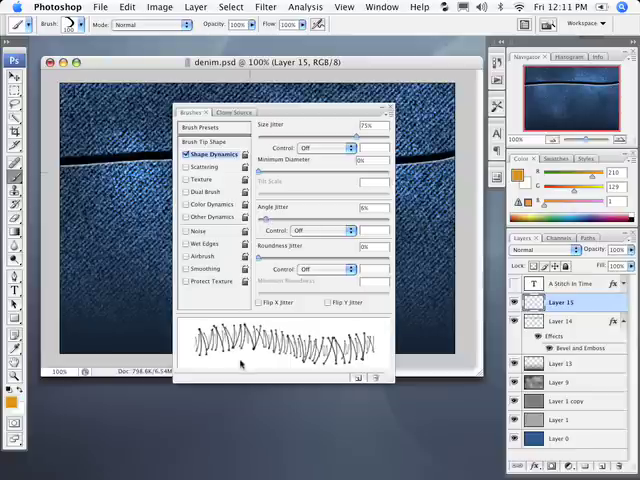
mouse_move(325, 120)
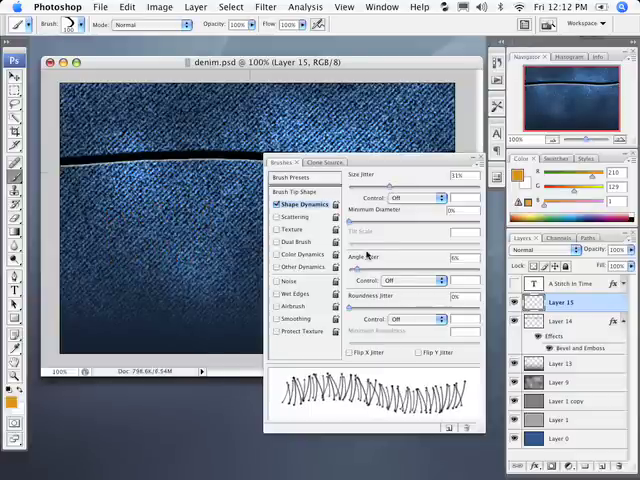
left_click(295, 191)
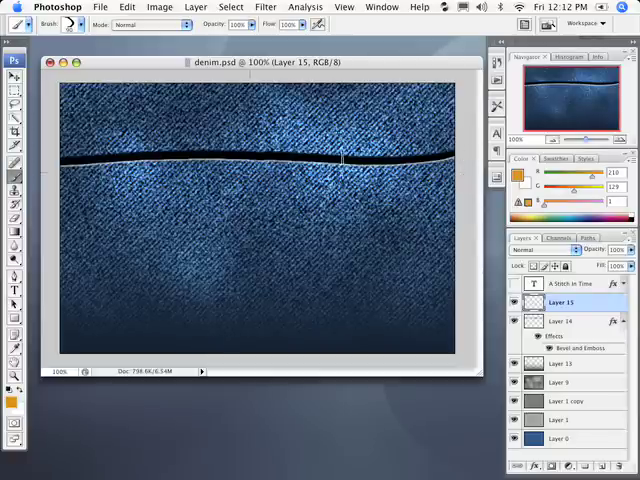
Step: Paint golden orange stitches along the tear line on Layer 15
left_click_drag(235, 160, 445, 160)
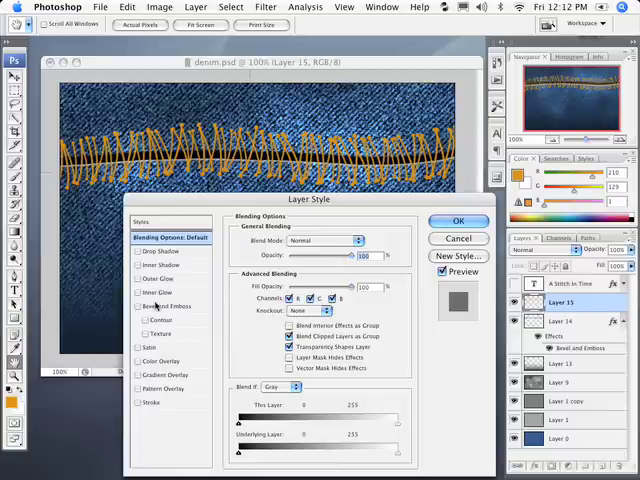
Step: Enable Bevel and Emboss with Texture at Scale 50% and Depth +60%, then Outer Glow
left_click(170, 305)
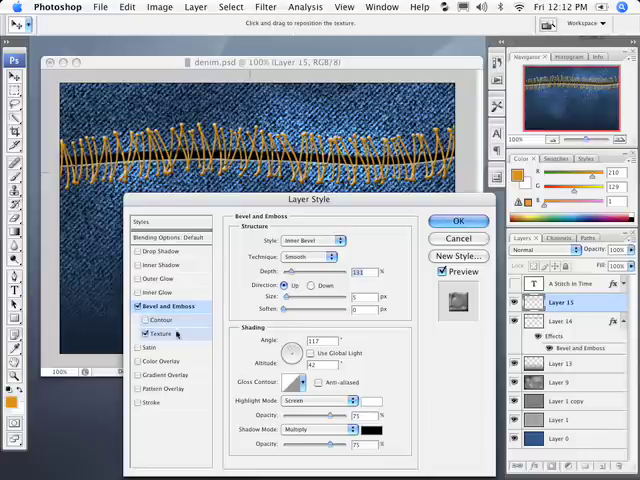
left_click(162, 333)
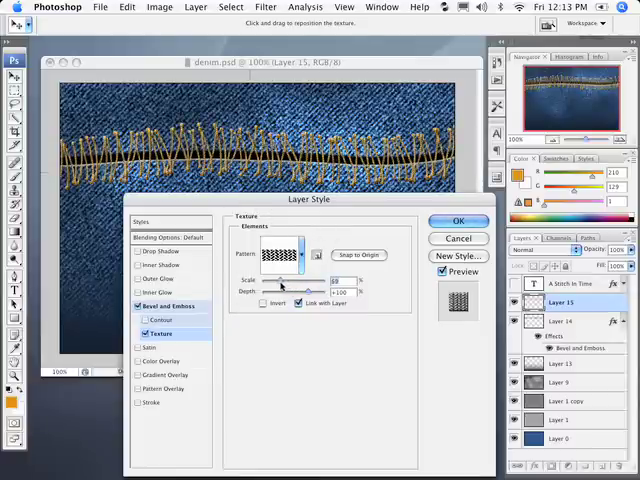
left_click_drag(283, 281, 279, 281)
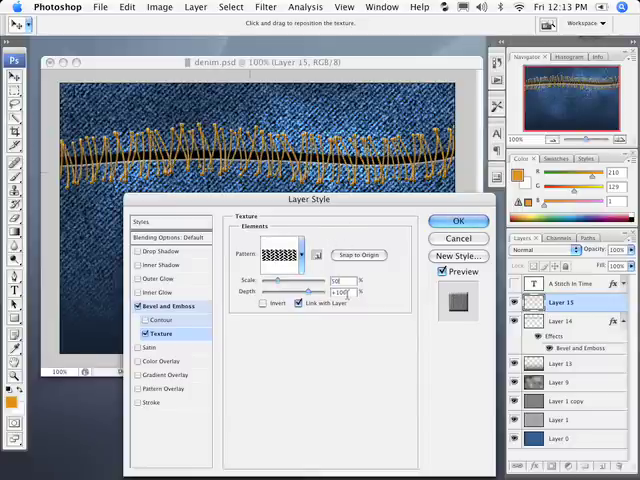
left_click_drag(348, 292, 330, 292)
type("60")
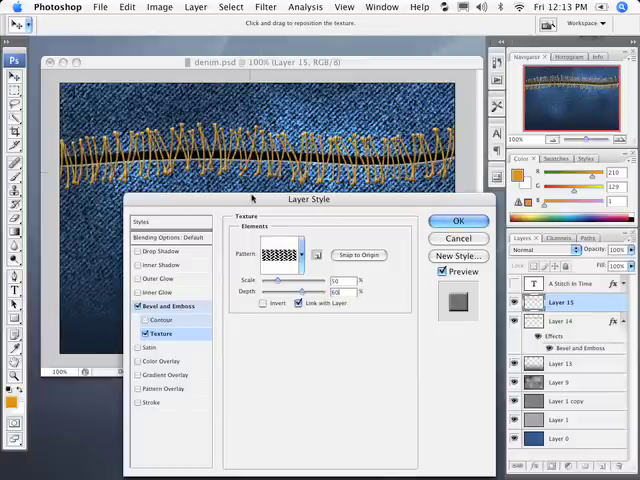
left_click(160, 278)
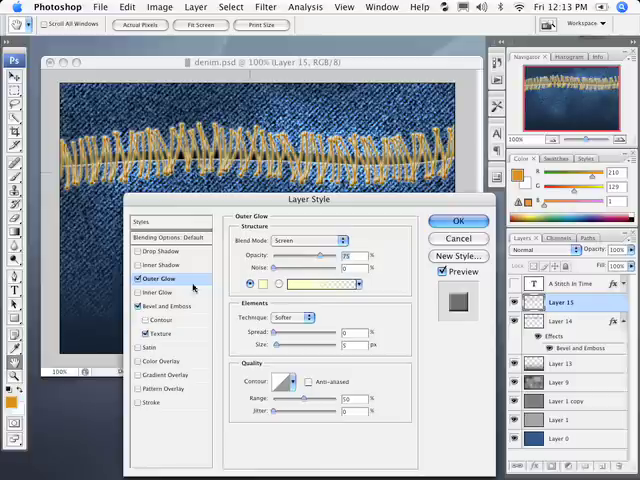
Step: Make the Outer Glow a black Multiply shadow (100%, Precise, spread 6, size 7) and apply
left_click(324, 284)
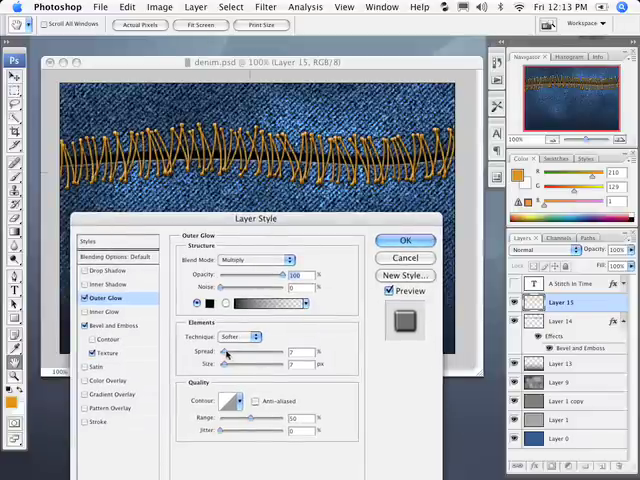
left_click(240, 336)
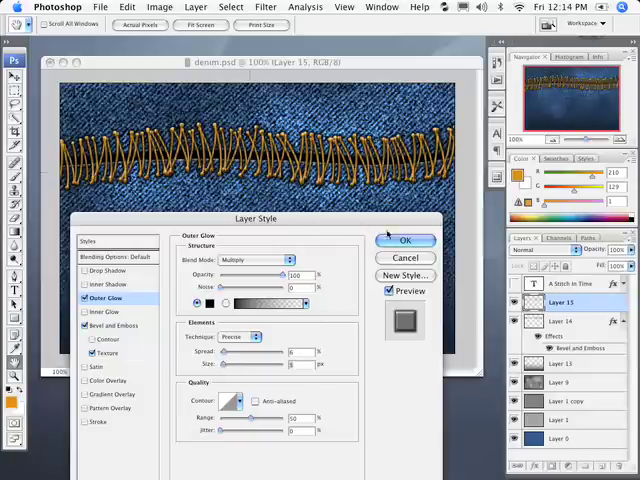
left_click(405, 240)
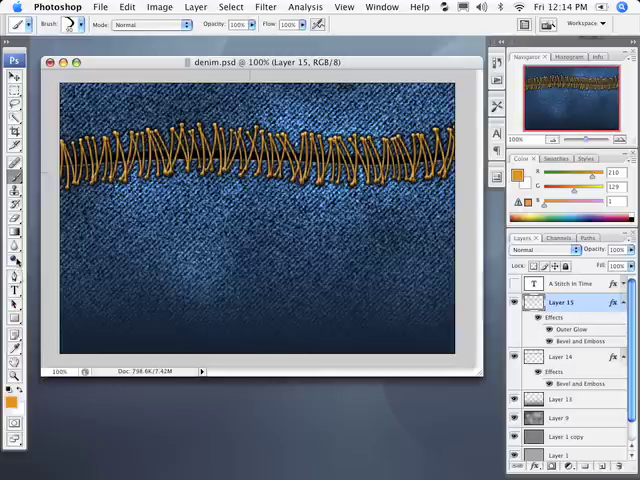
Step: Choose the Dodge tool for lightening denim midtones at 25% exposure
left_click(14, 189)
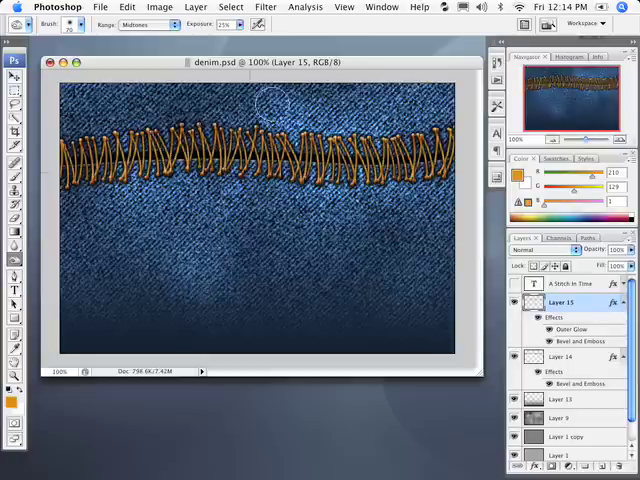
Step: Make the 'A Stitch In Time' text layer visible and select it
left_click(518, 288)
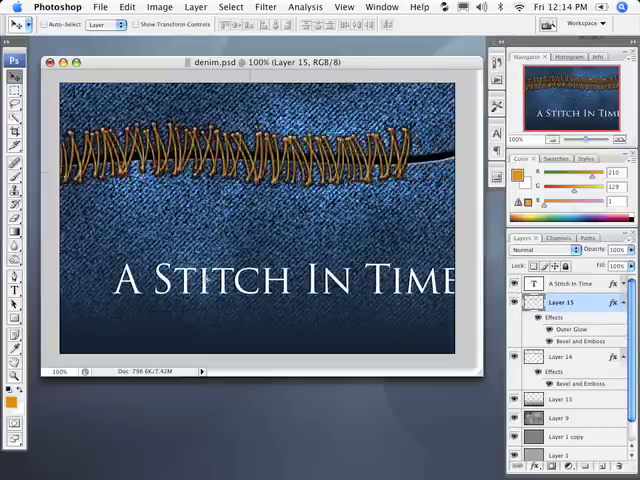
left_click(563, 284)
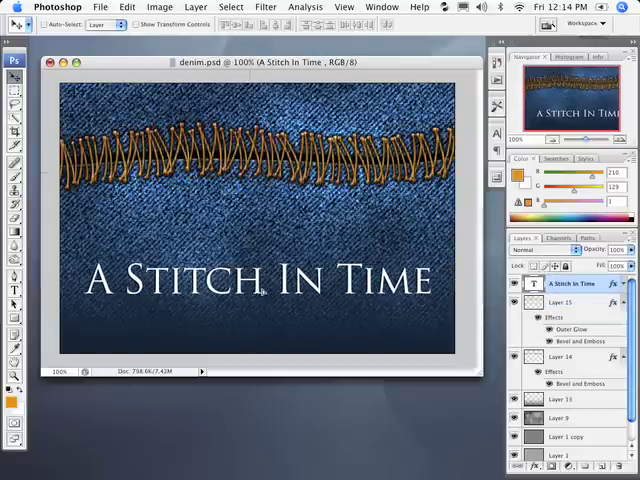
mouse_move(373, 233)
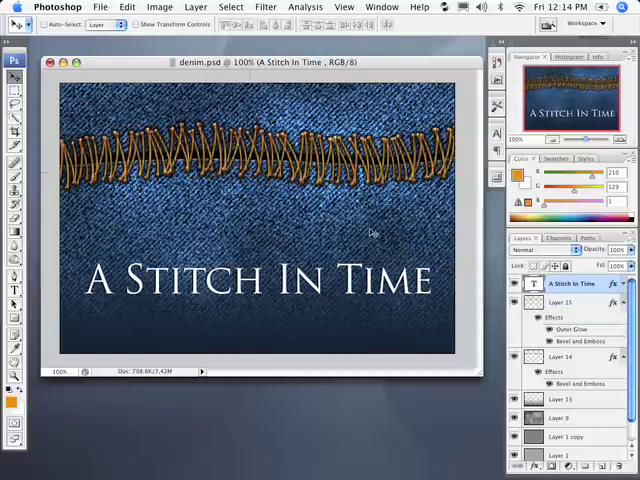